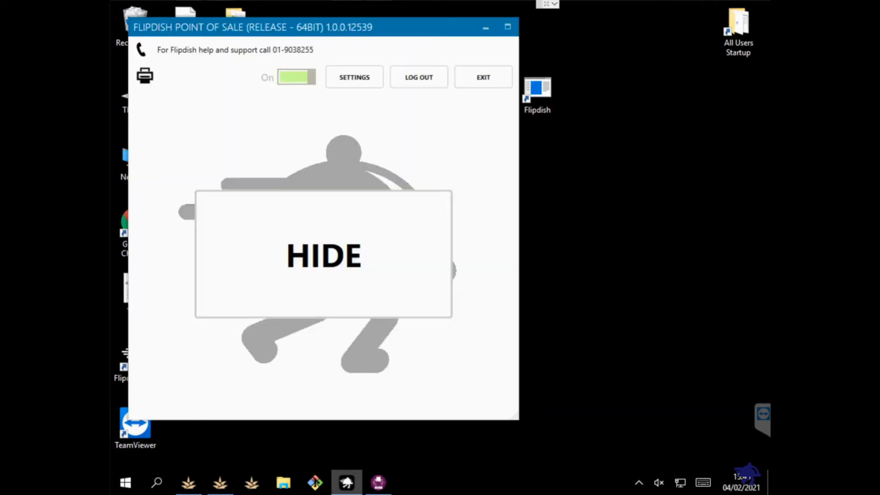
Open the Flipdish POS settings showing PixelPoint integration enabled and auto-accept off
left_click(353, 77)
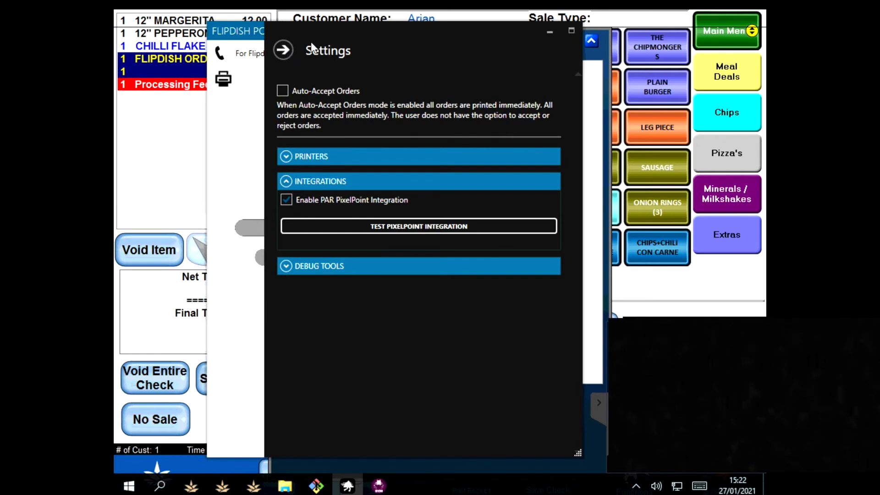
mouse_move(310, 126)
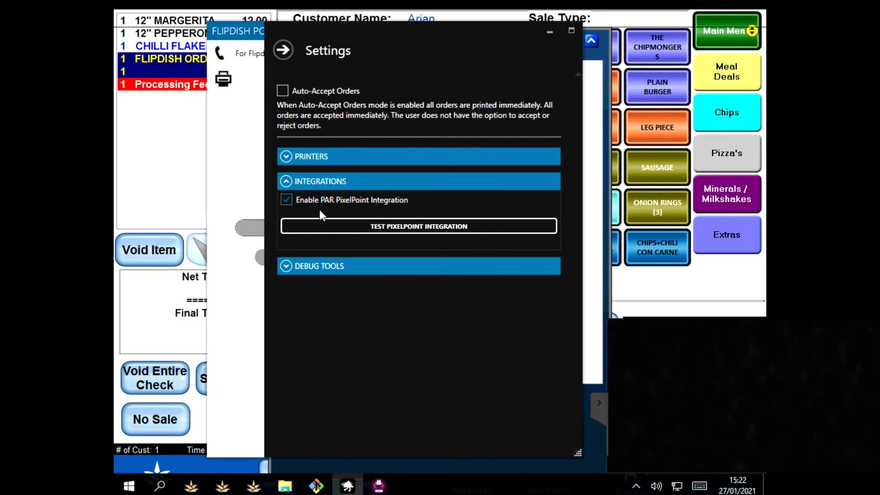
mouse_move(365, 230)
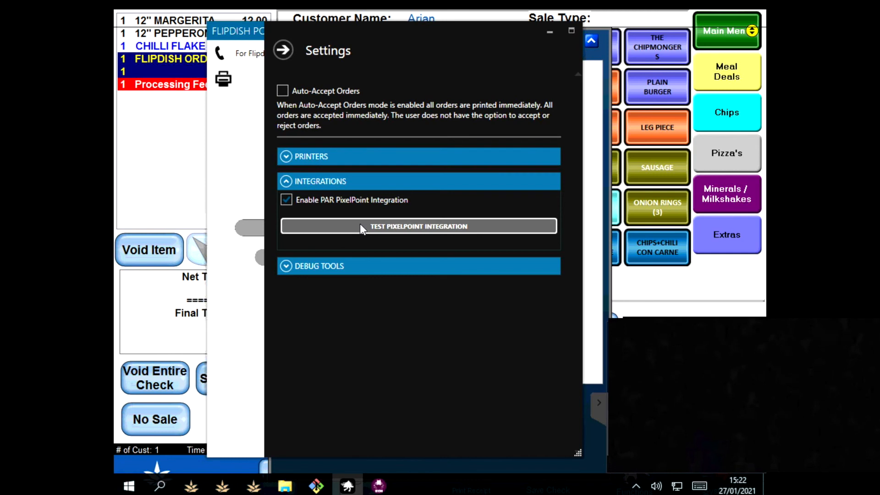
Run the PixelPoint integration test and acknowledge the success status message
left_click(417, 225)
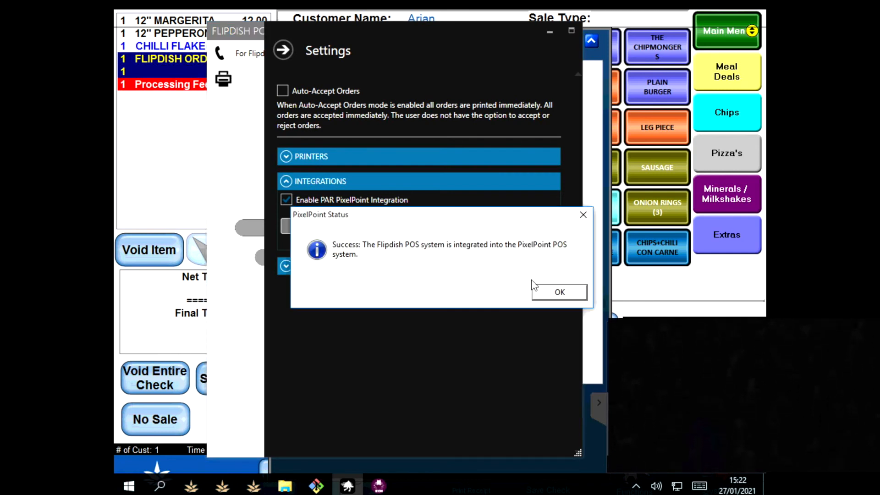
left_click(558, 292)
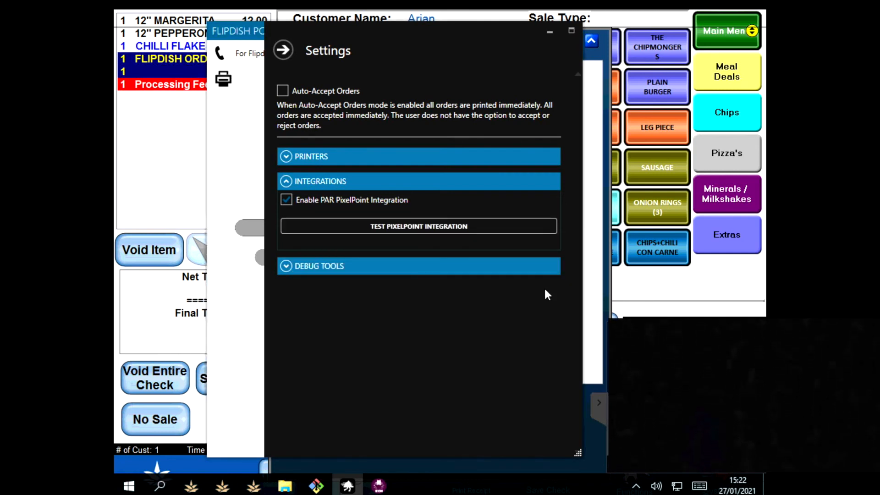